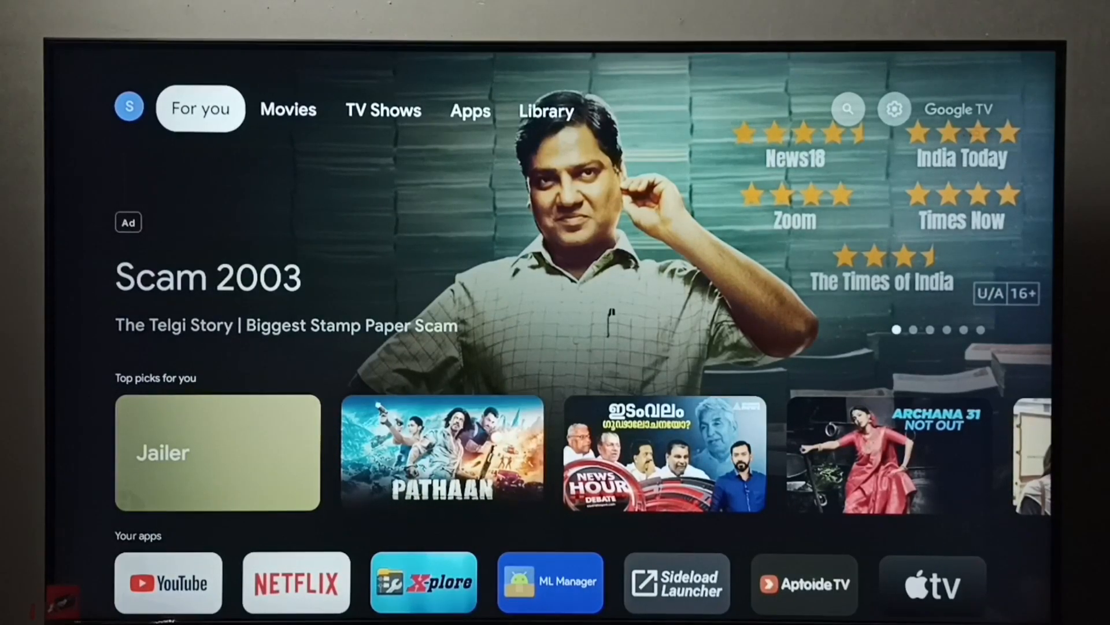
Step: Select the gear icon to open the quick settings panel over the home screen
{"action": "left_click", "coordinate": [470, 109]}
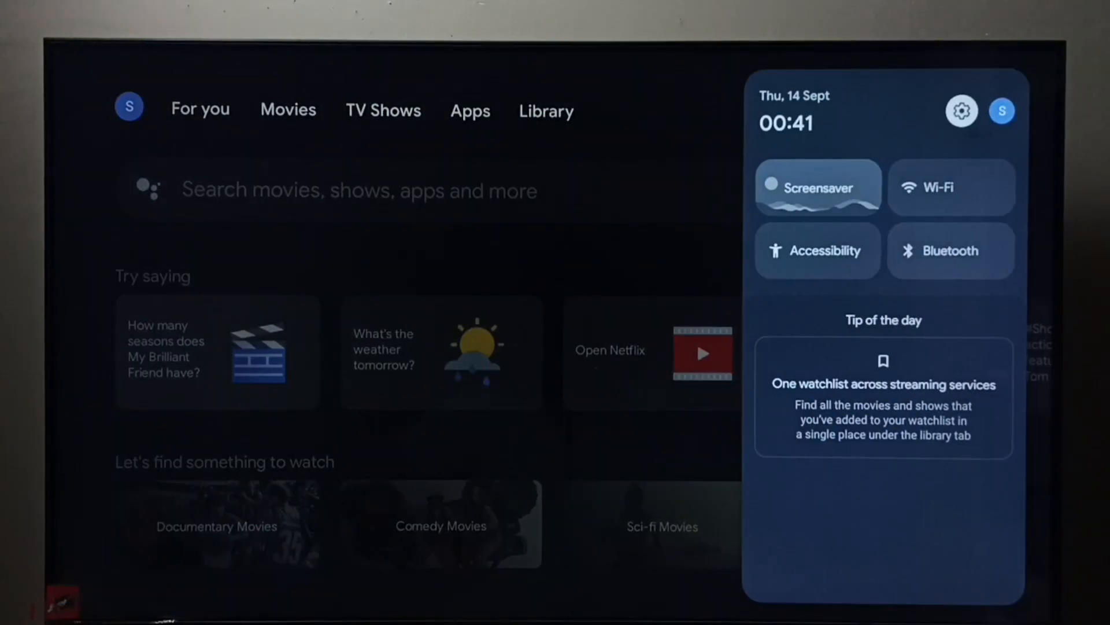
Step: Go to Settings > Network and Internet and open the connected Airtel_mywifi network
{"action": "left_click", "coordinate": [961, 110]}
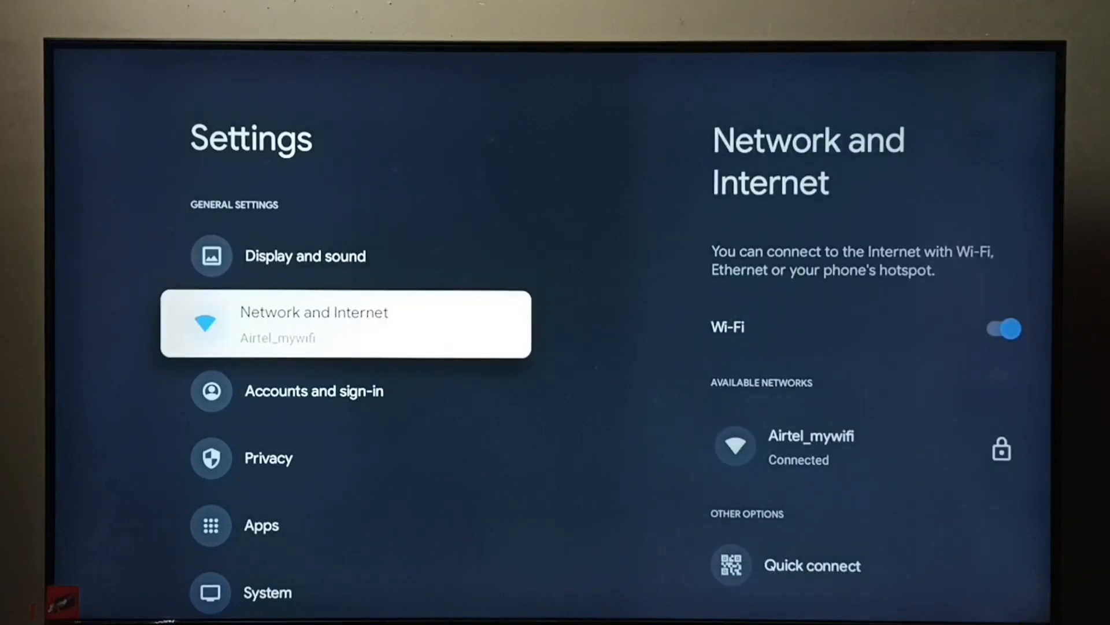
{"action": "left_click", "coordinate": [346, 323]}
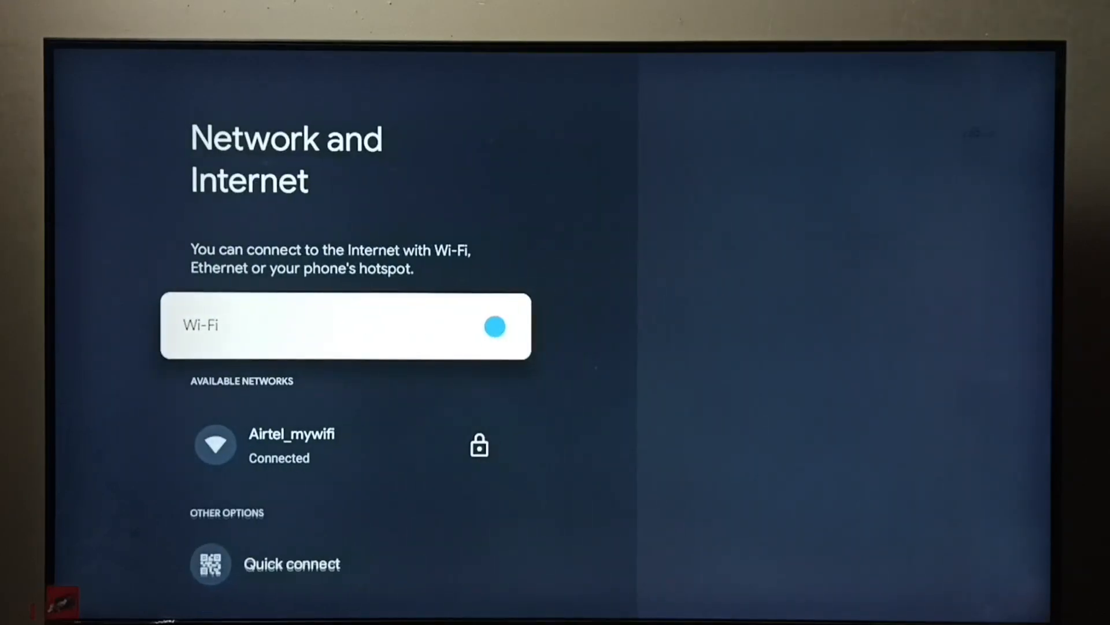
{"action": "left_click", "coordinate": [291, 444]}
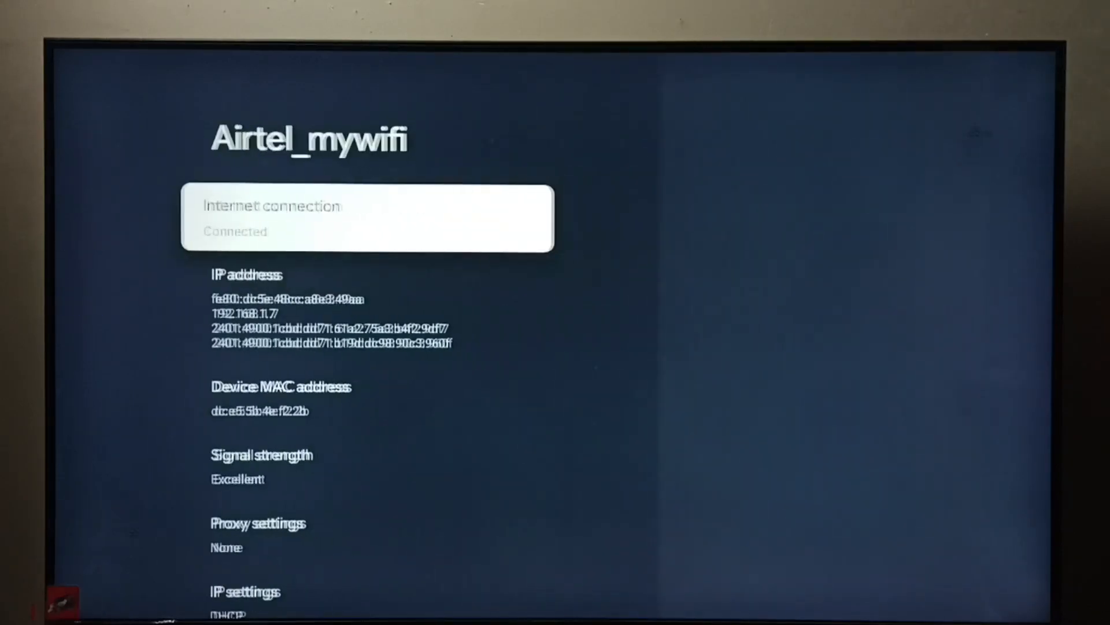
Step: View the IP address entry, leave network details, and reopen settings
{"action": "key", "text": "down"}
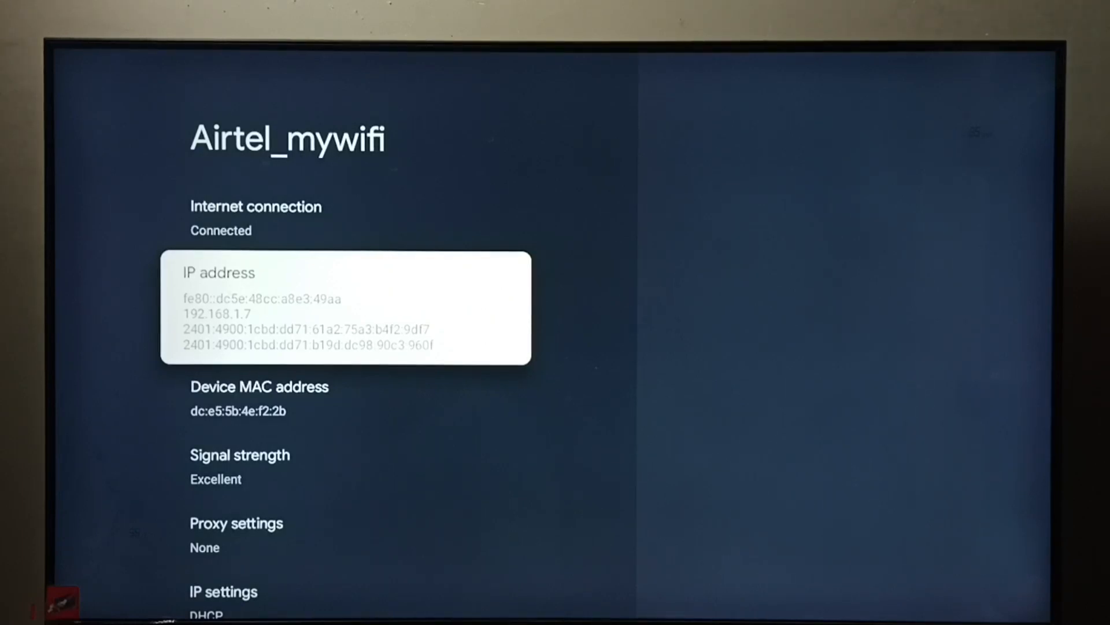
{"action": "key", "text": "DOWN"}
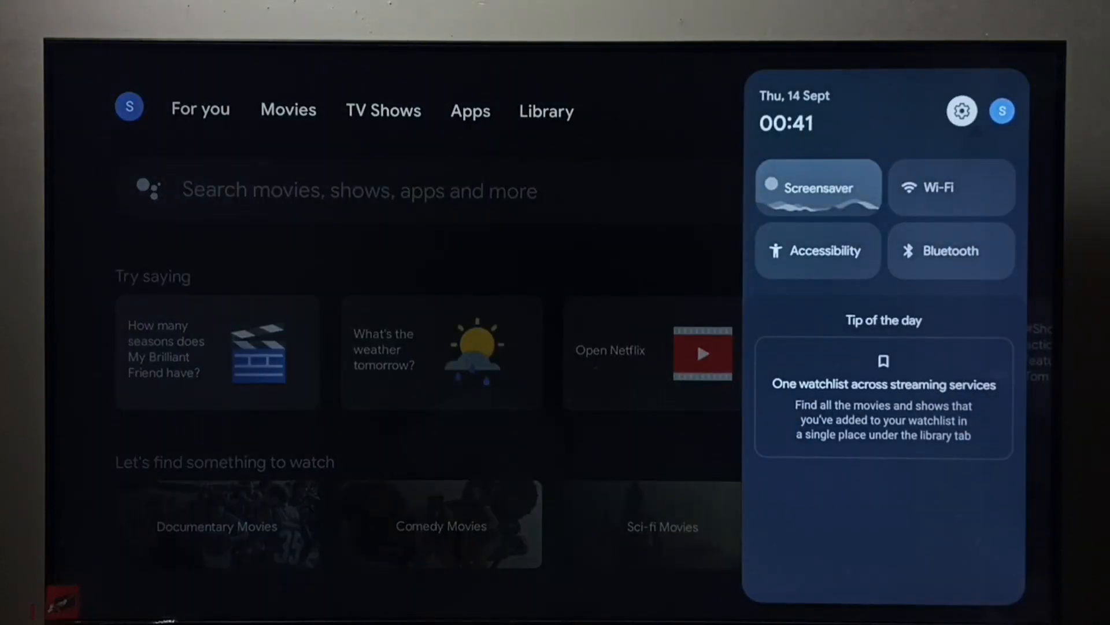
{"action": "left_click", "coordinate": [961, 112]}
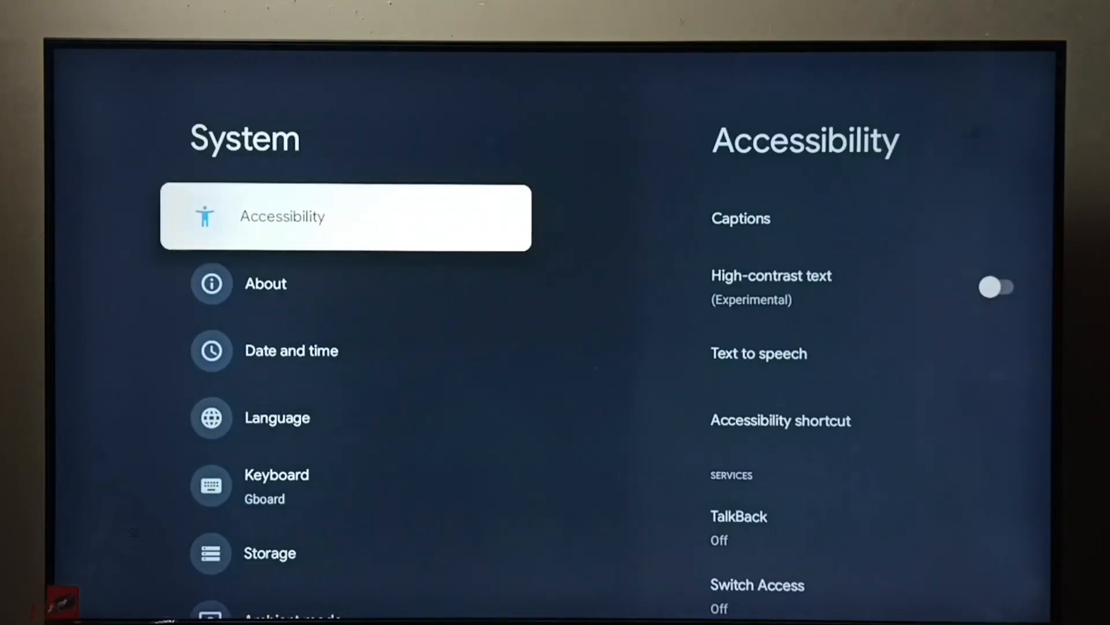
Step: Open the About page under System settings
{"action": "left_click", "coordinate": [266, 284]}
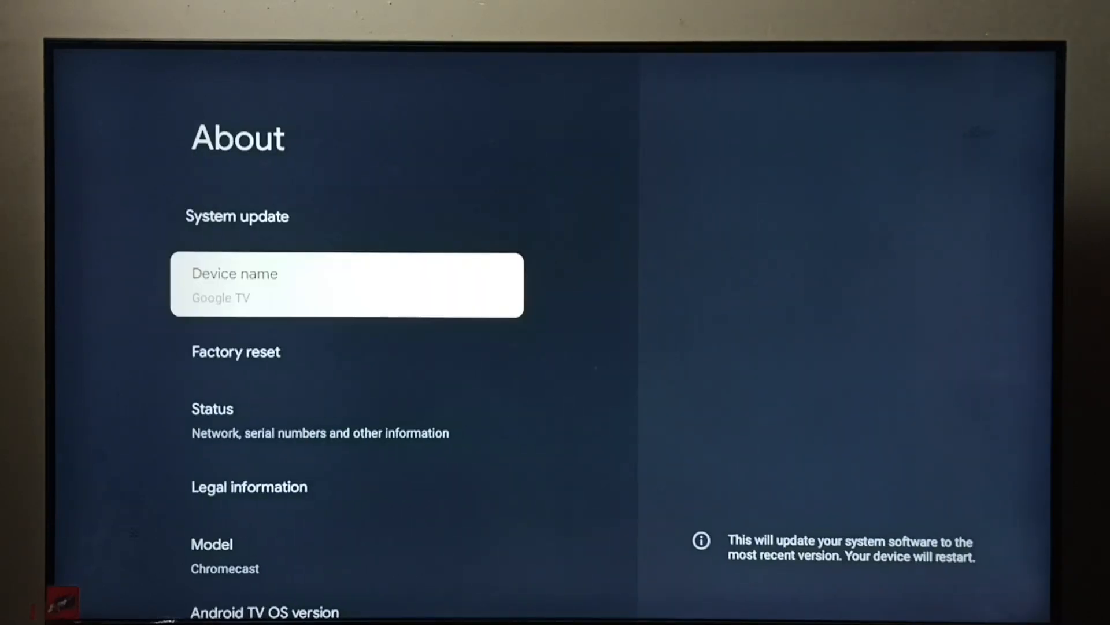